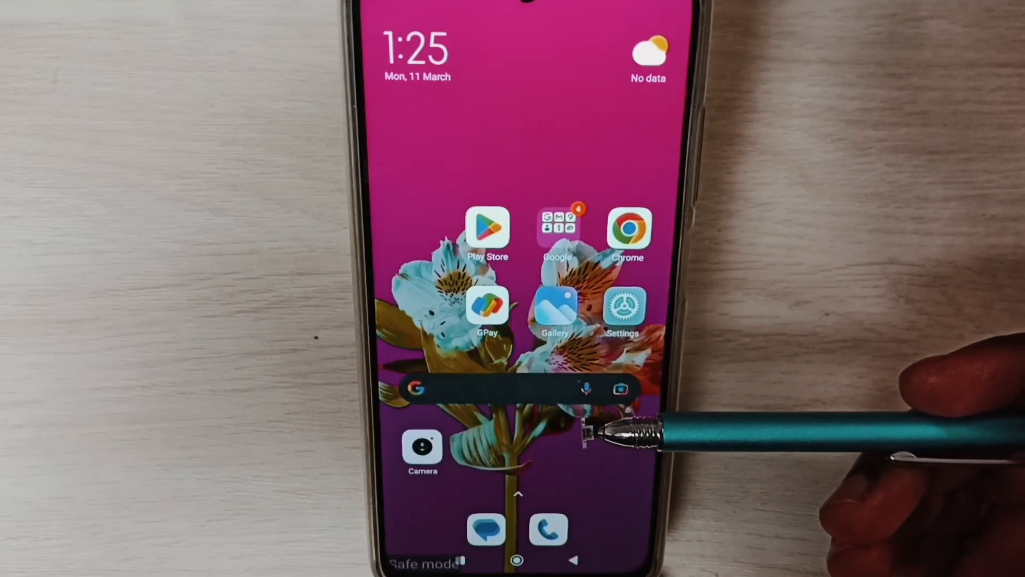
{"action": "mouse_move", "coordinate": [621, 431]}
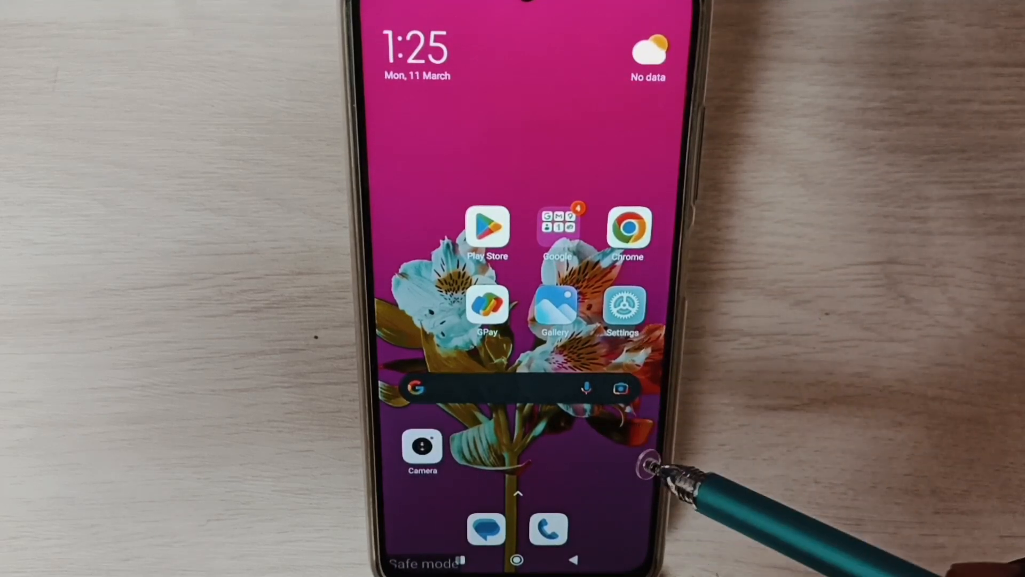
{"action": "mouse_move", "coordinate": [647, 465]}
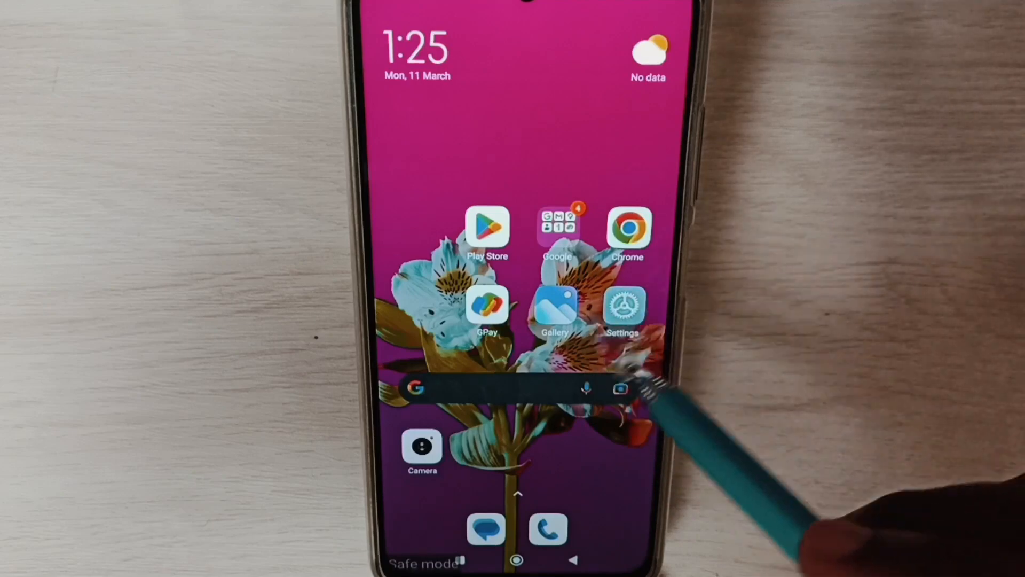
Go from the home screen into Settings and show the Manage apps list of installed apps
{"action": "left_click", "coordinate": [621, 311]}
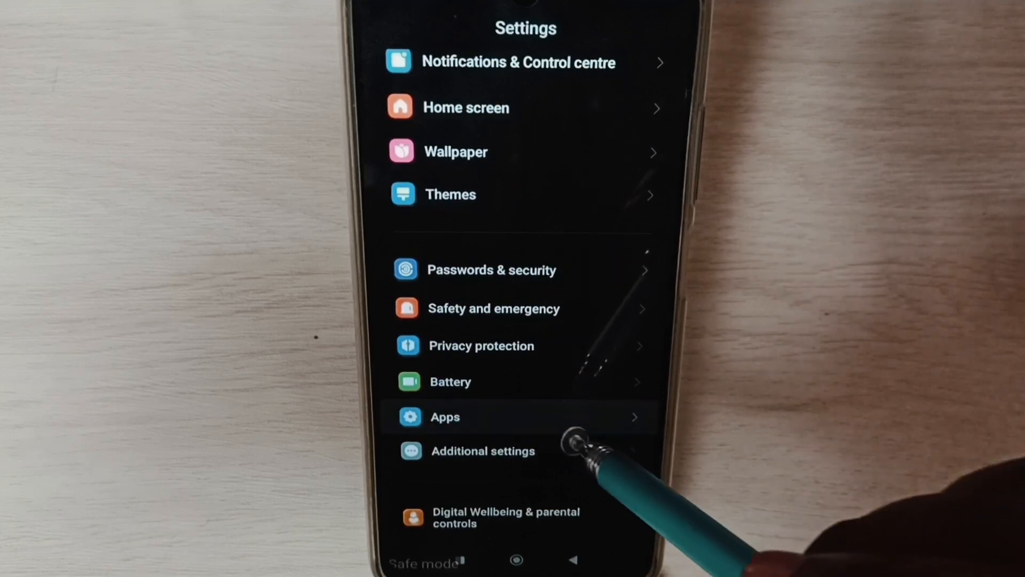
{"action": "left_click", "coordinate": [445, 418]}
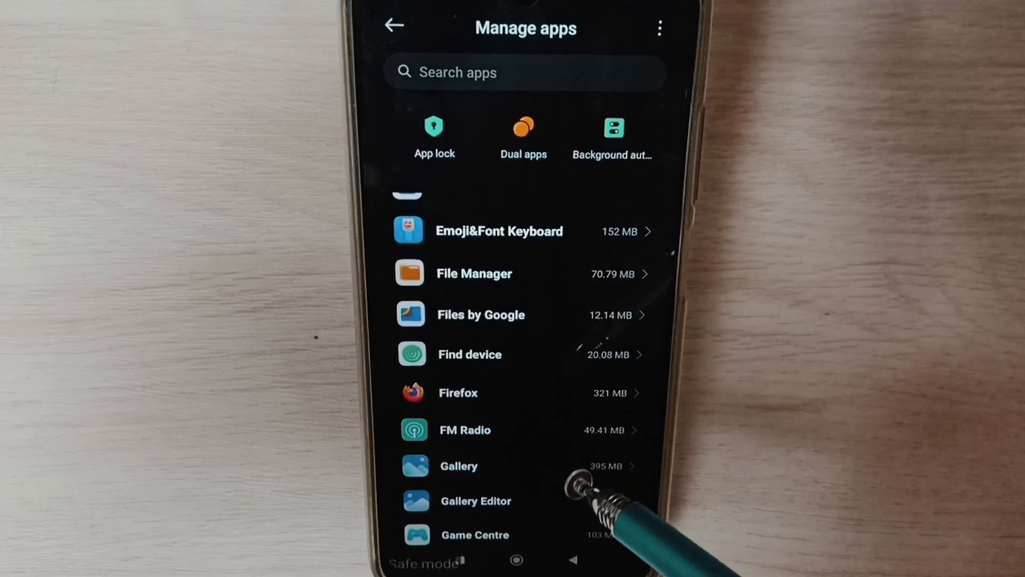
{"action": "mouse_move", "coordinate": [524, 418]}
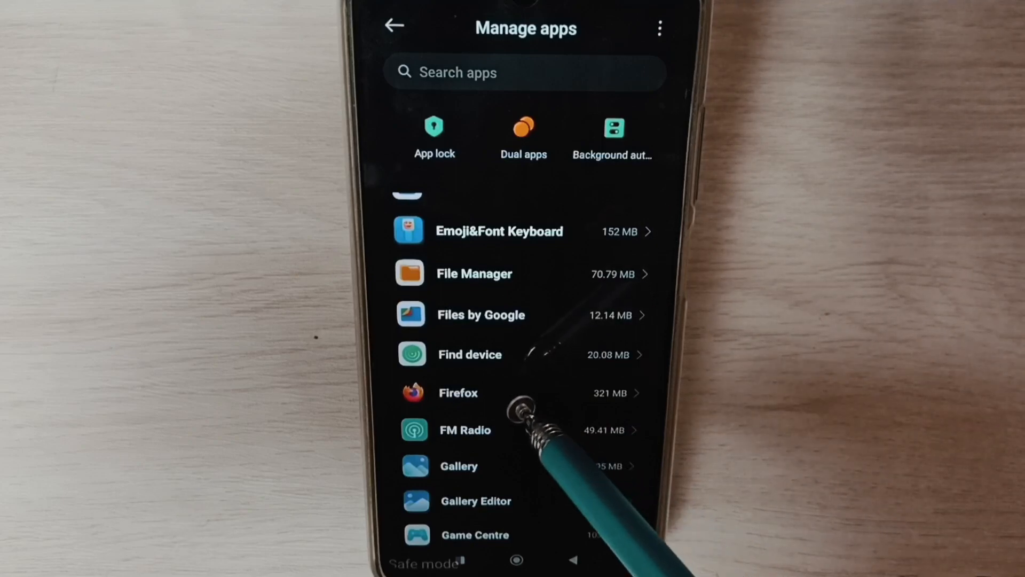
Uninstall Firefox from its app info page, confirming removal of the app and its data
{"action": "left_click", "coordinate": [458, 392]}
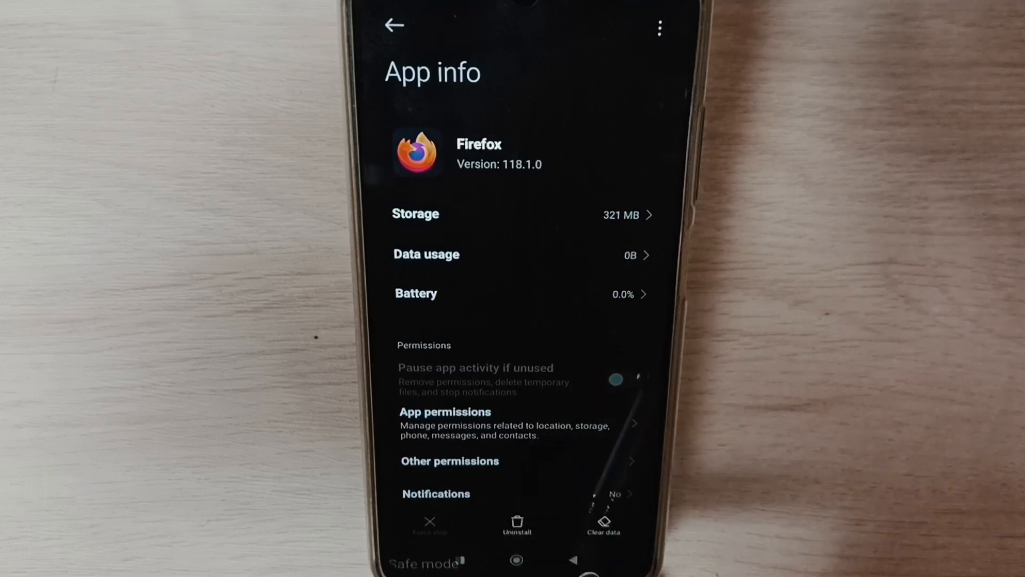
{"action": "left_click", "coordinate": [516, 523]}
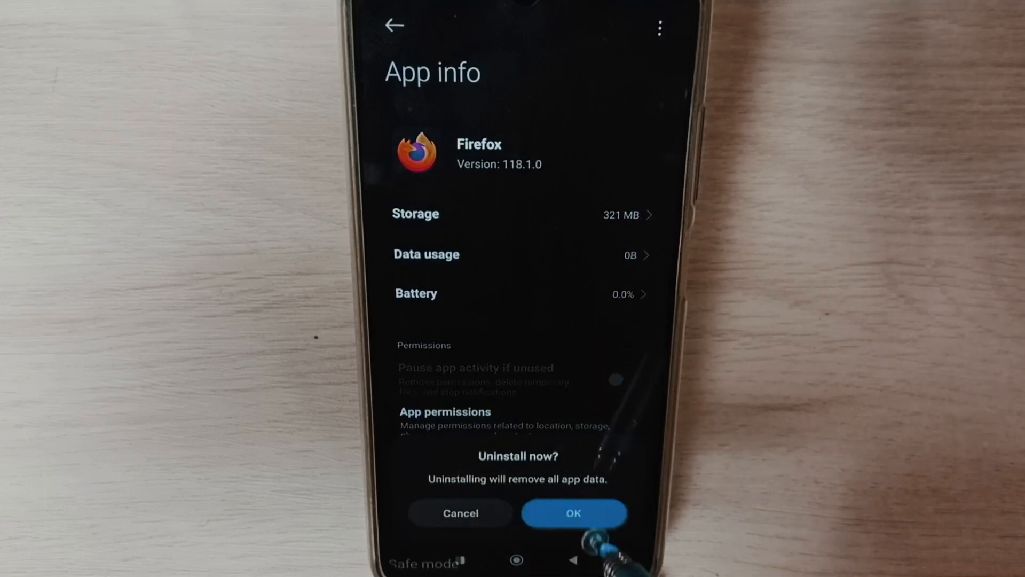
{"action": "left_click", "coordinate": [574, 512]}
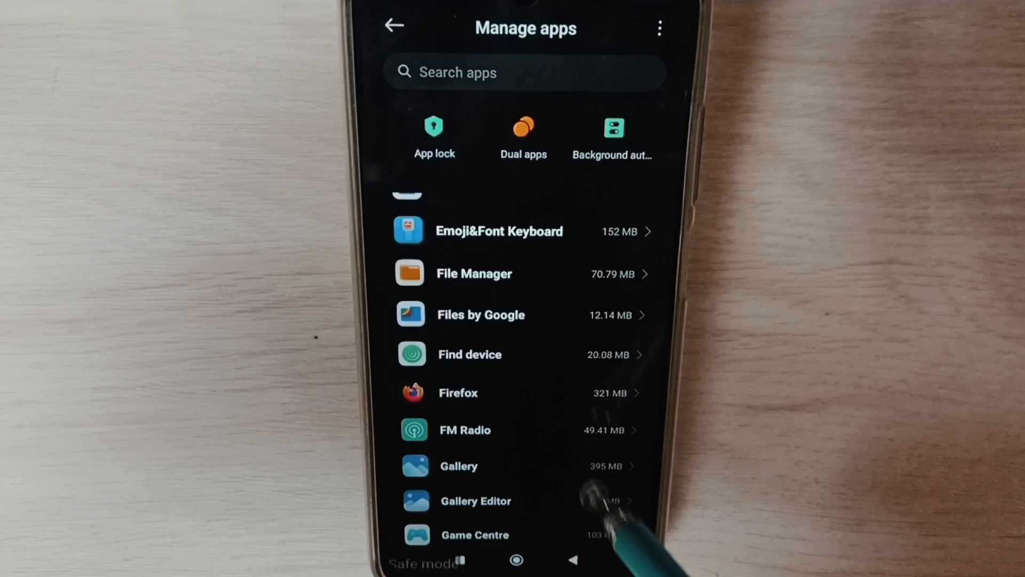
Begin uninstalling Files by Google from its app info page
{"action": "left_click", "coordinate": [481, 314]}
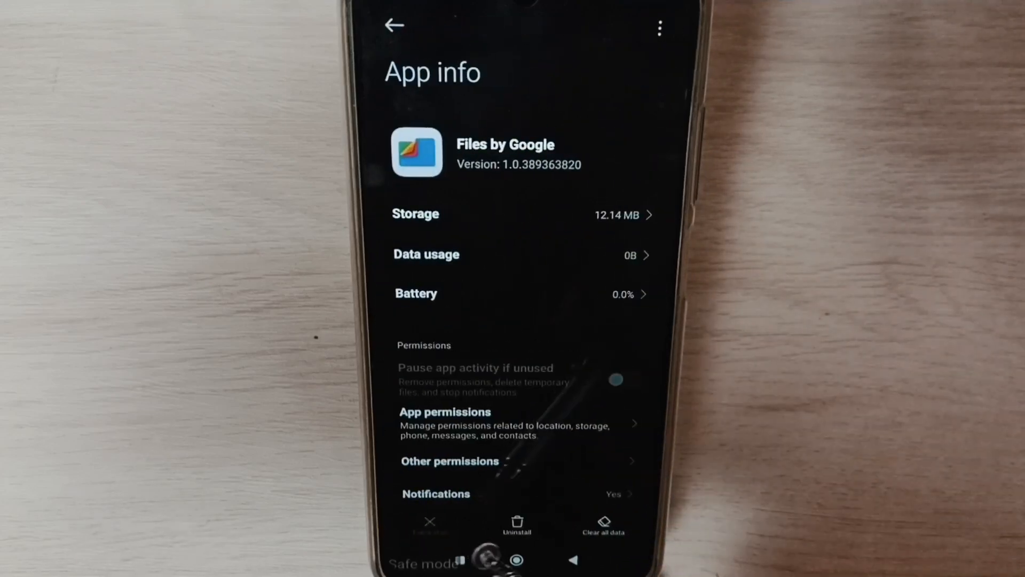
{"action": "left_click", "coordinate": [516, 523]}
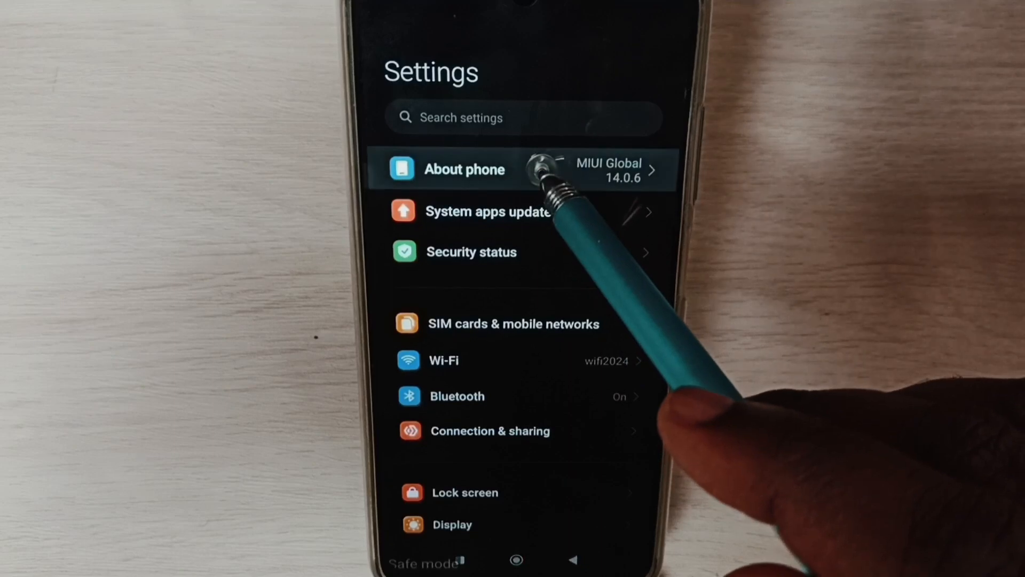
Show the About phone page with MIUI and Android version details
{"action": "left_click", "coordinate": [465, 169]}
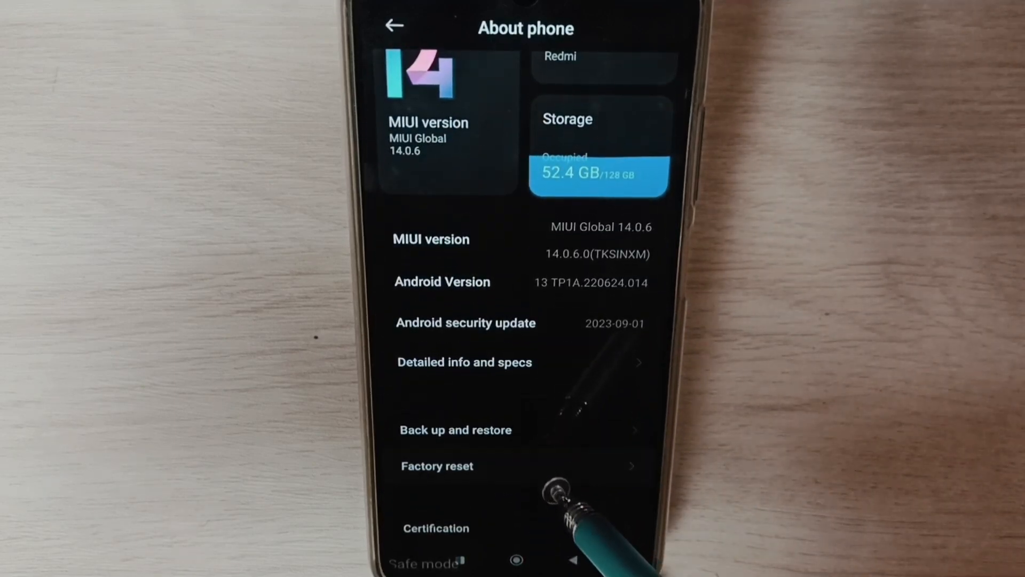
Reach the Factory reset erase-all-data screen without backing up, then leave it for the home screen
{"action": "left_click", "coordinate": [436, 466]}
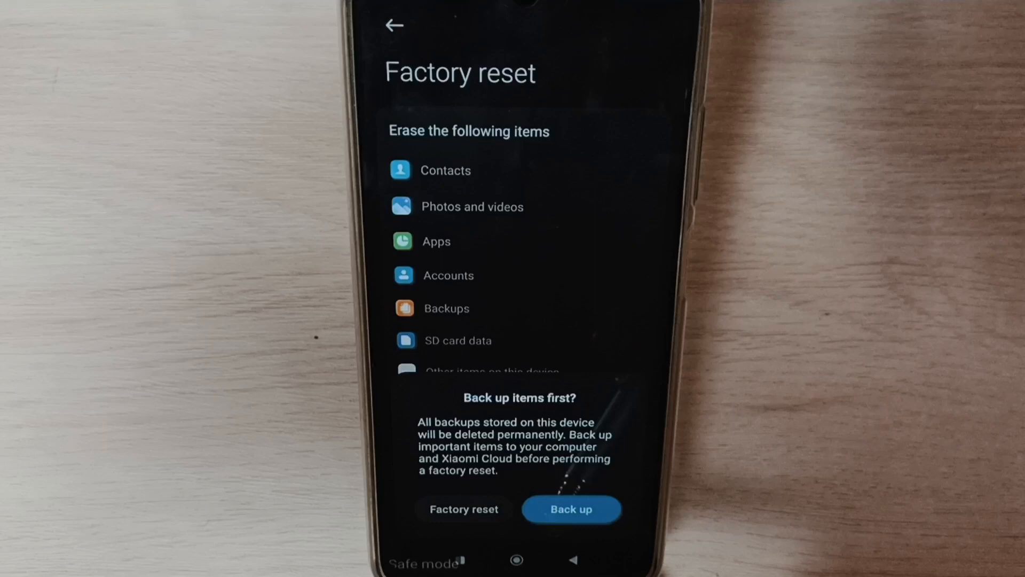
{"action": "left_click", "coordinate": [462, 508]}
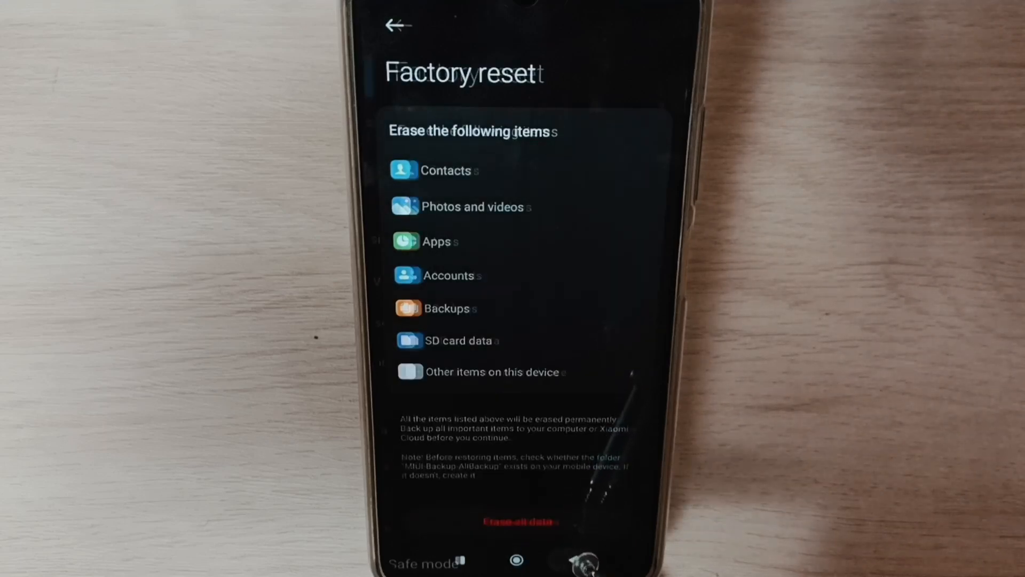
{"action": "left_click", "coordinate": [397, 25]}
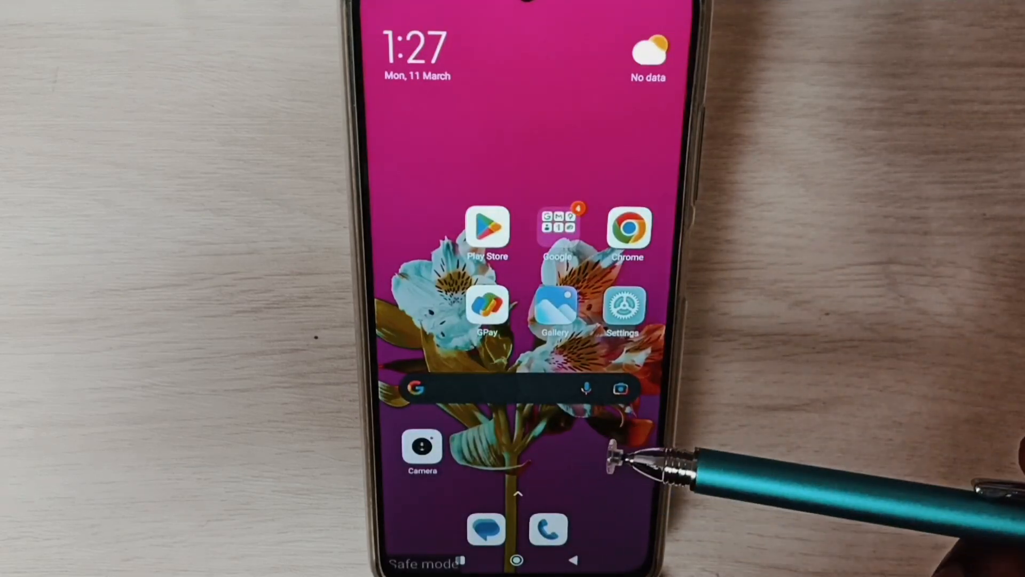
{"action": "mouse_move", "coordinate": [576, 497]}
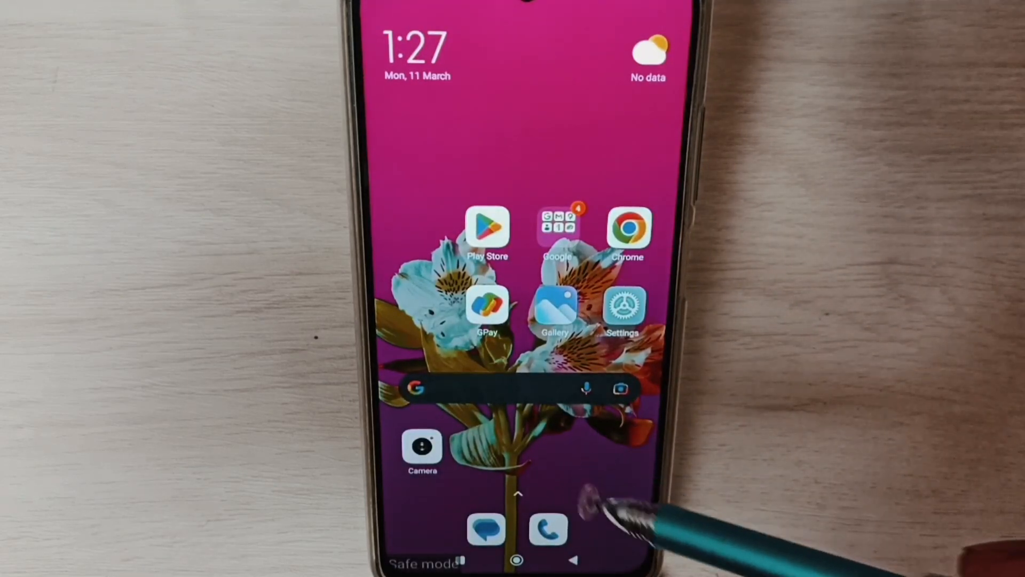